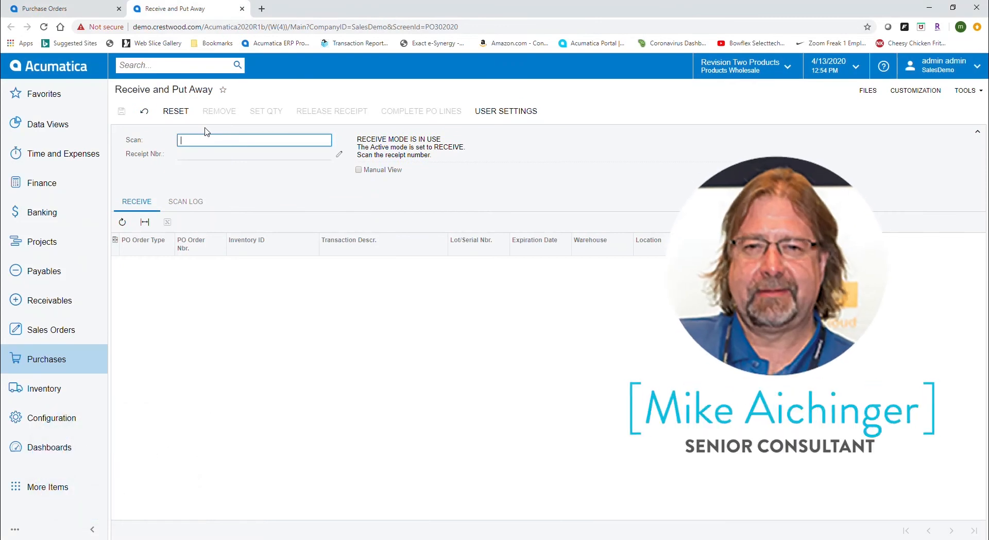
Step: Scan purchase order PO001121 to create receipt PR001135 with the Acer Laptop Computer line
text(po0011)
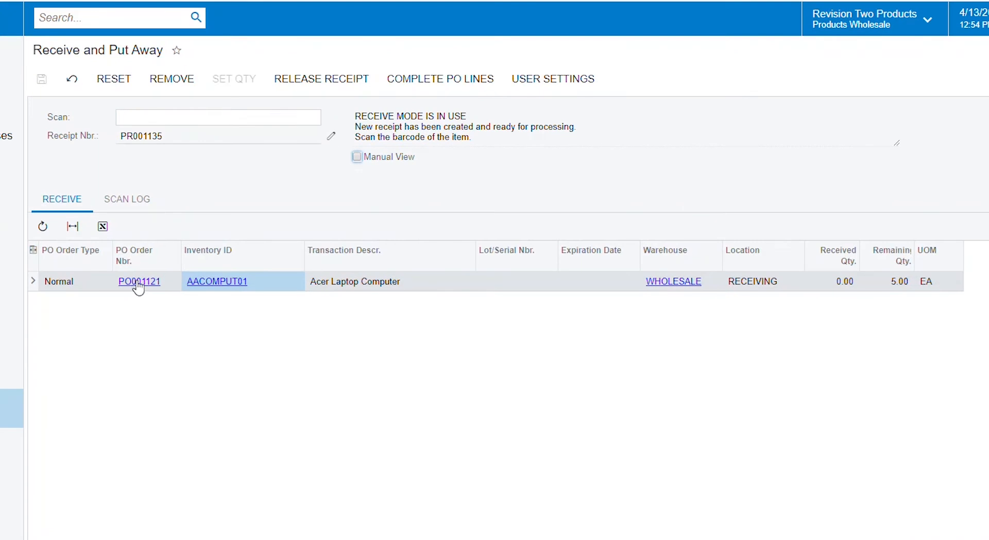
mouse_move(460, 246)
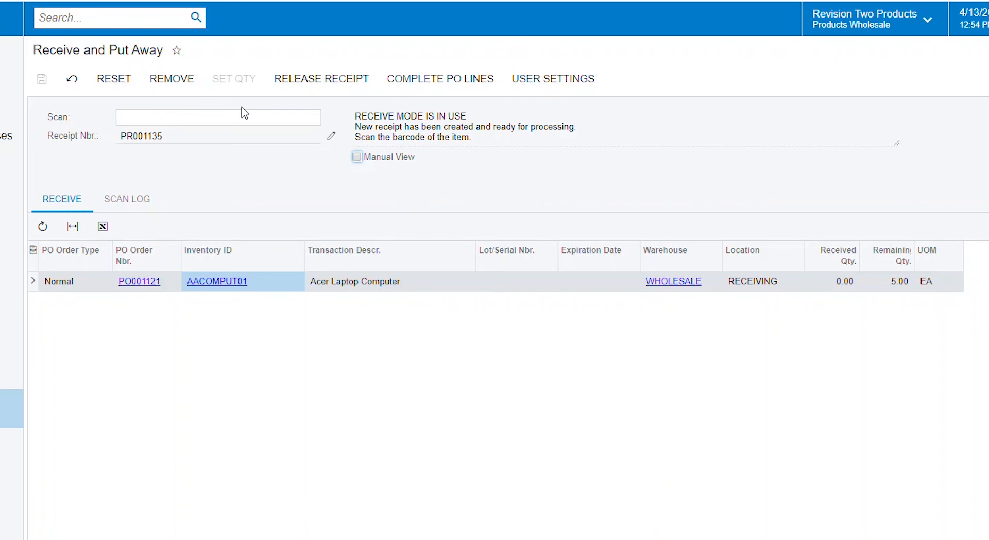
Step: Scan the AACOMPUT01 barcode twice to receive 2 Acer laptops, leaving 3 remaining
click(217, 118)
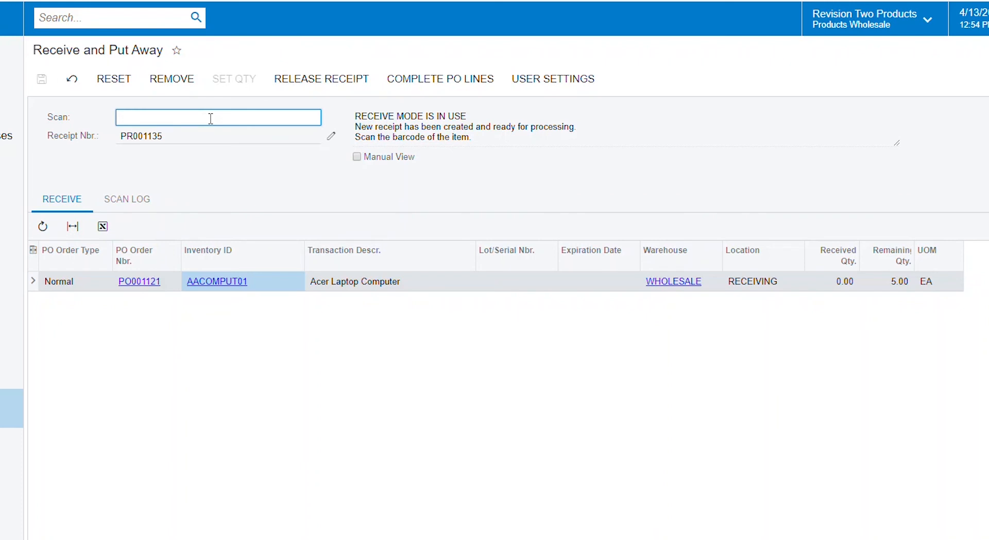
text(1111)
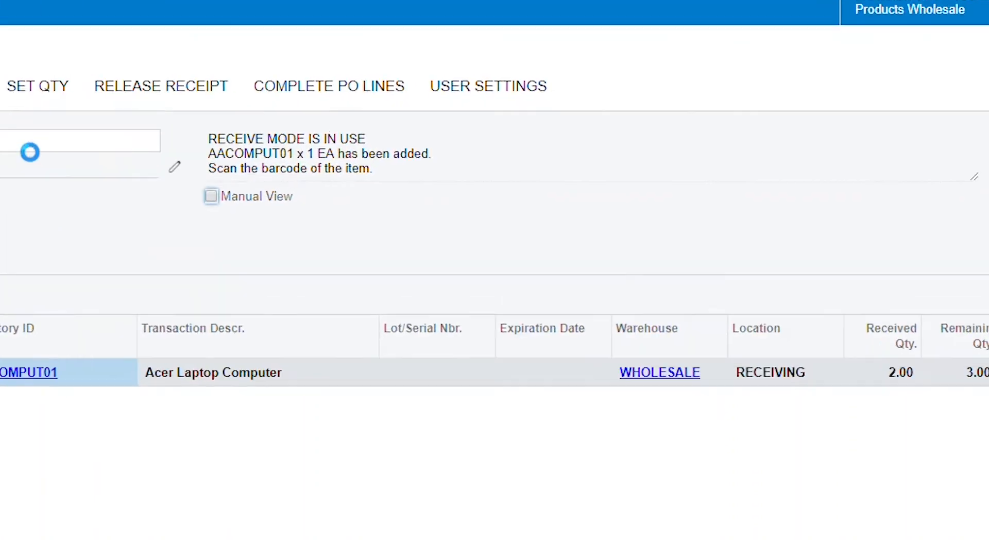
Step: Scan AALEGO500 as a new unplanned Lego 500 piece set line and release receipt PR001135
text(AALEGO500)
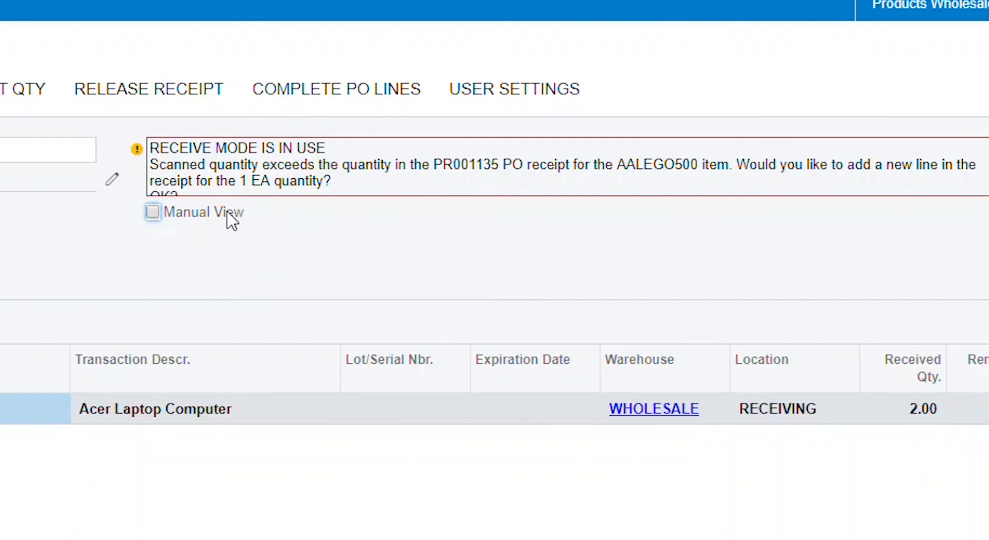
mouse_move(185, 208)
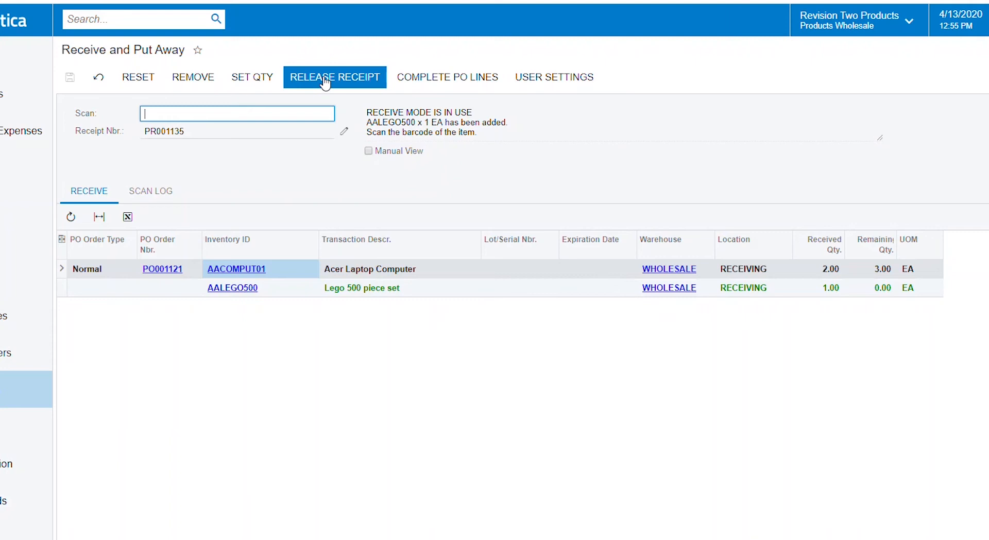
click(334, 78)
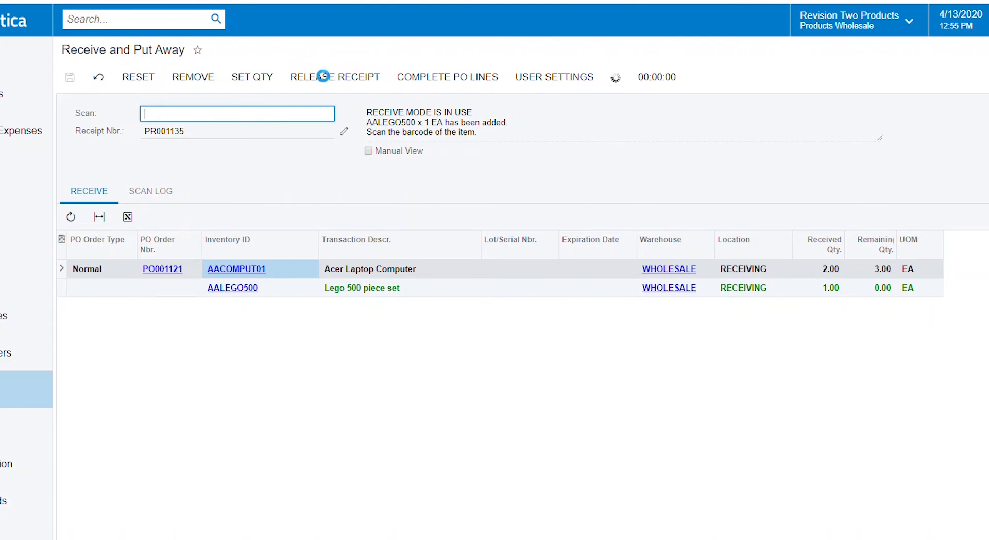
click(334, 77)
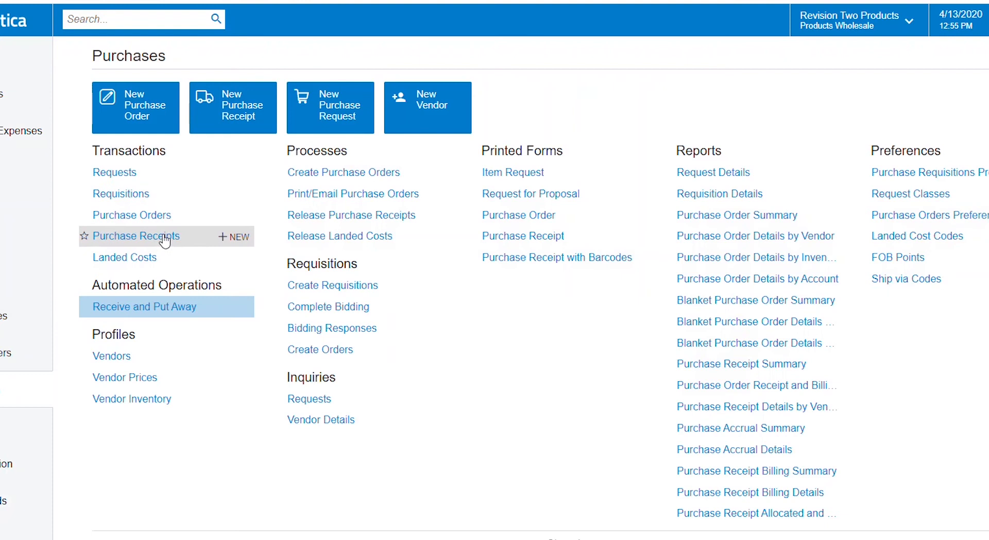
Step: View released receipt PR001135 in Purchase Receipts with its 2 laptops and 1 Lego set
click(134, 236)
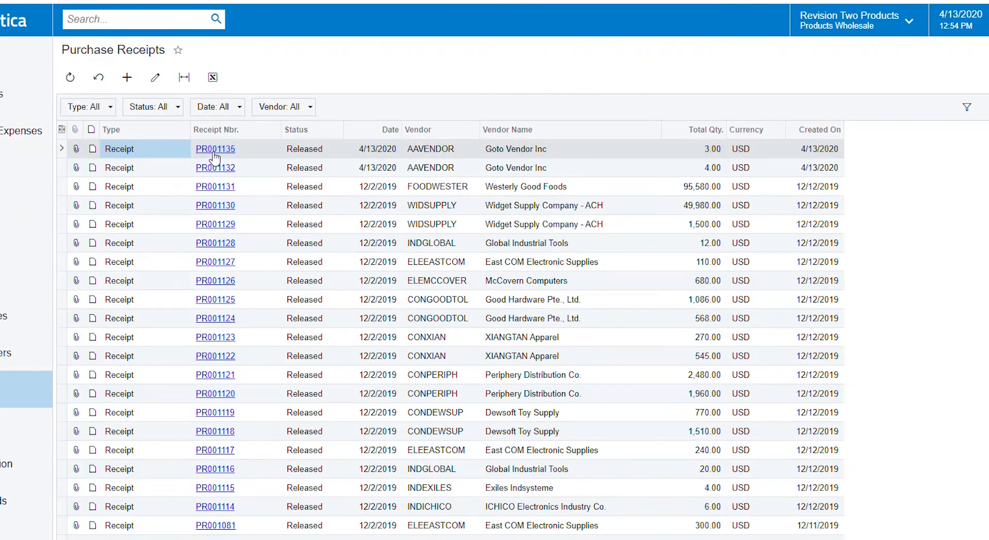
click(126, 77)
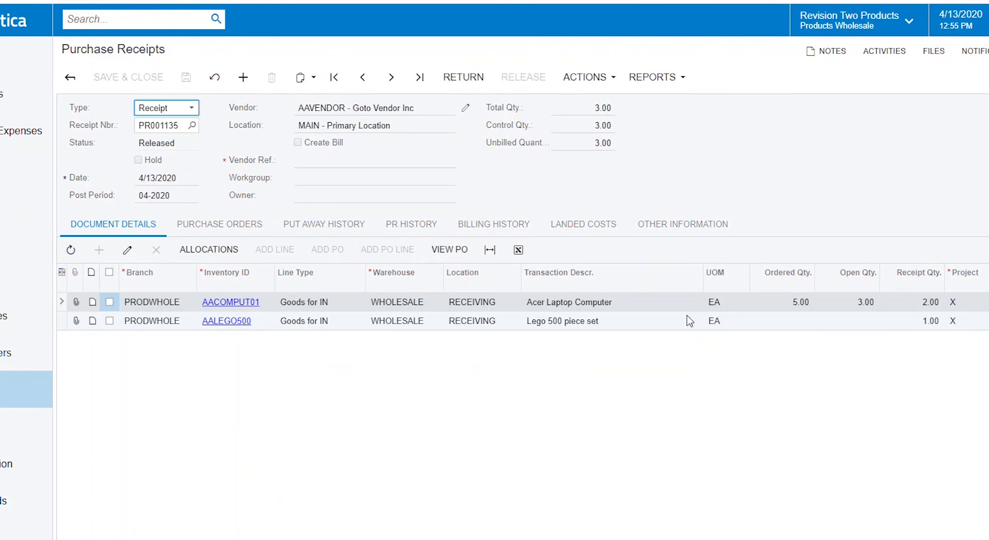
mouse_move(917, 311)
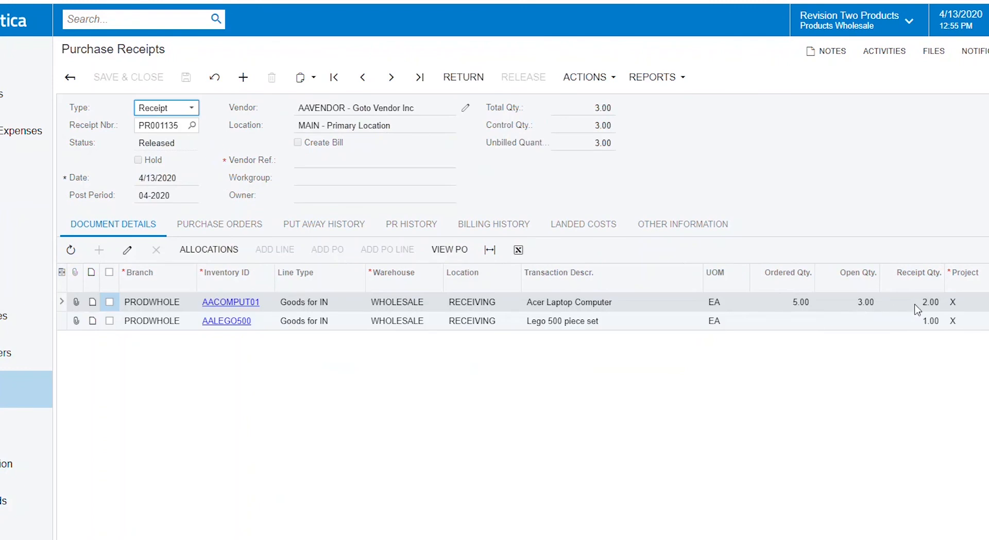
mouse_move(390, 326)
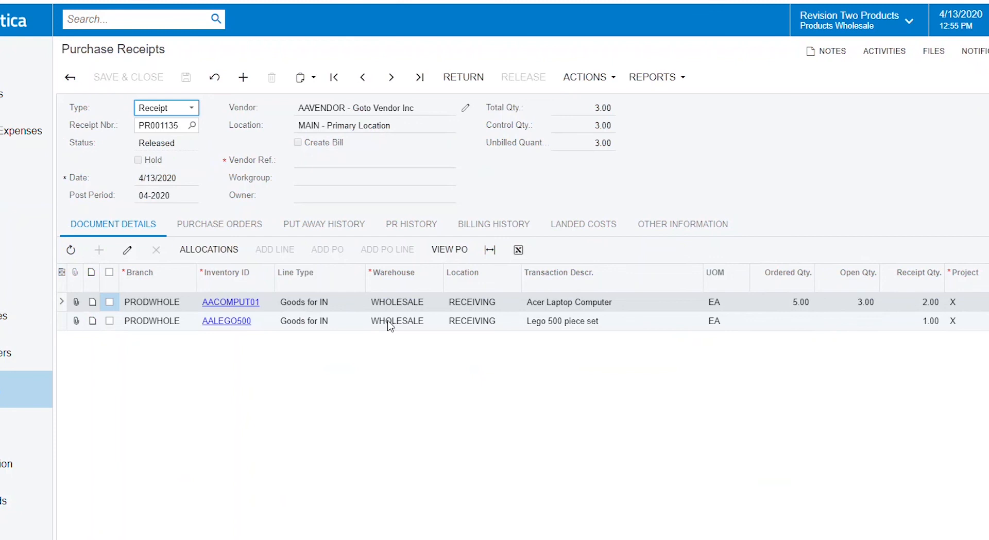
mouse_move(390, 326)
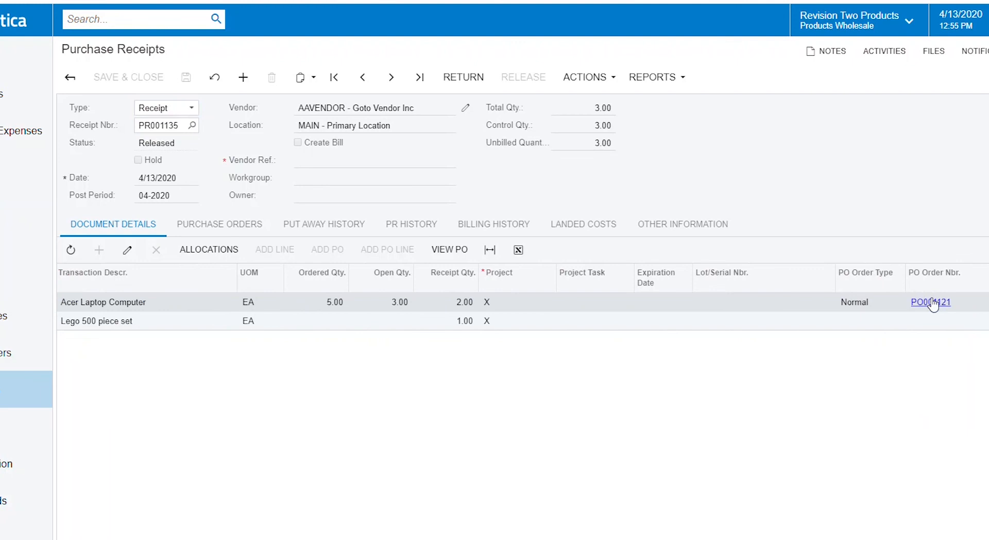
mouse_move(919, 328)
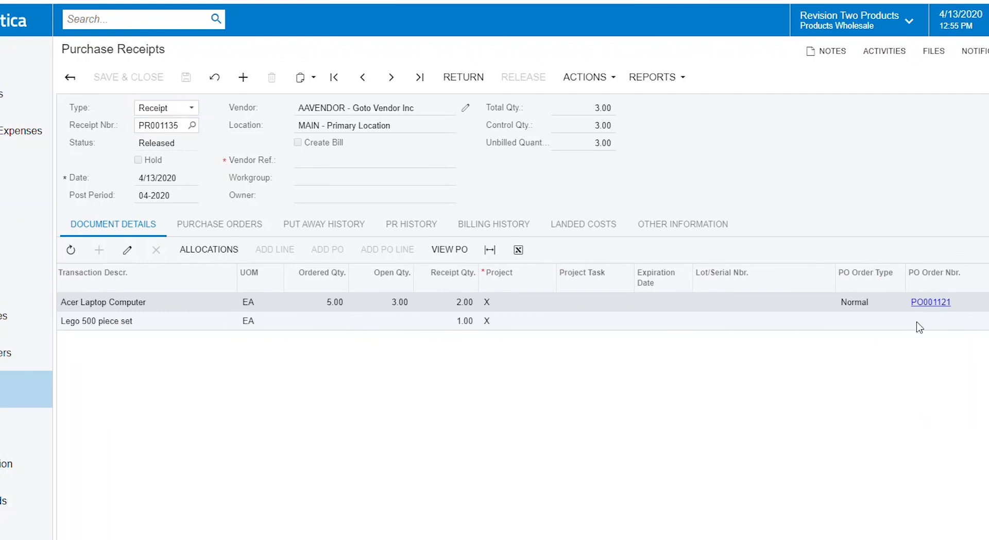